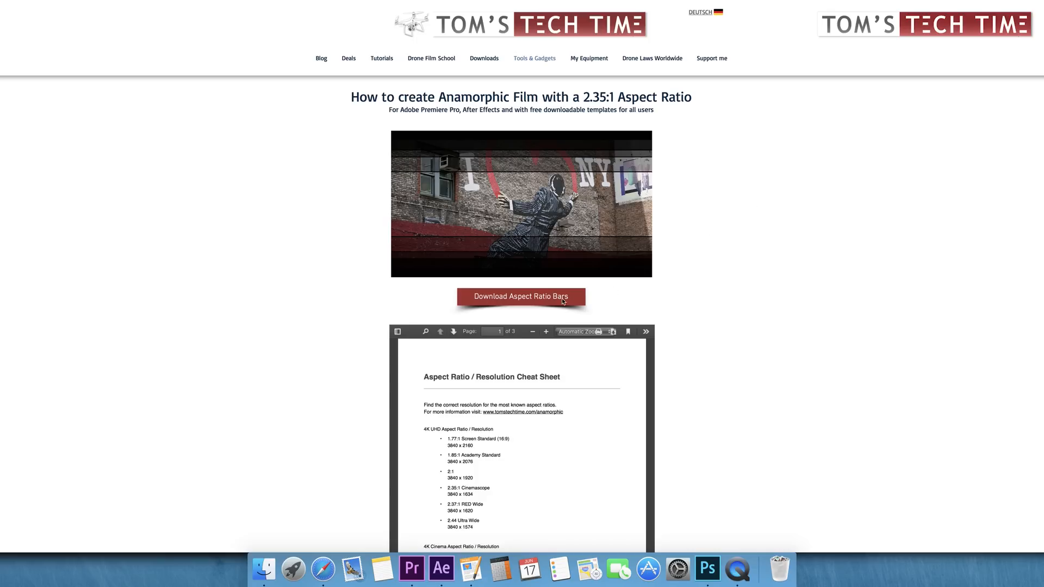
{"action": "mouse_move", "coordinate": [511, 302]}
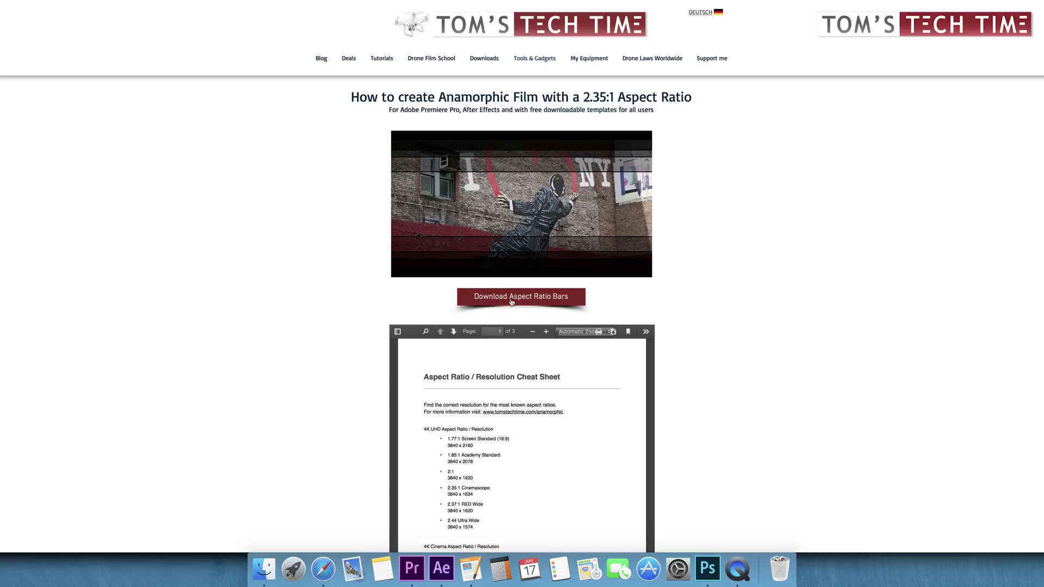
Download the Aspect Ratio Bars package and look inside its folder in the zip
{"action": "left_click", "coordinate": [521, 297]}
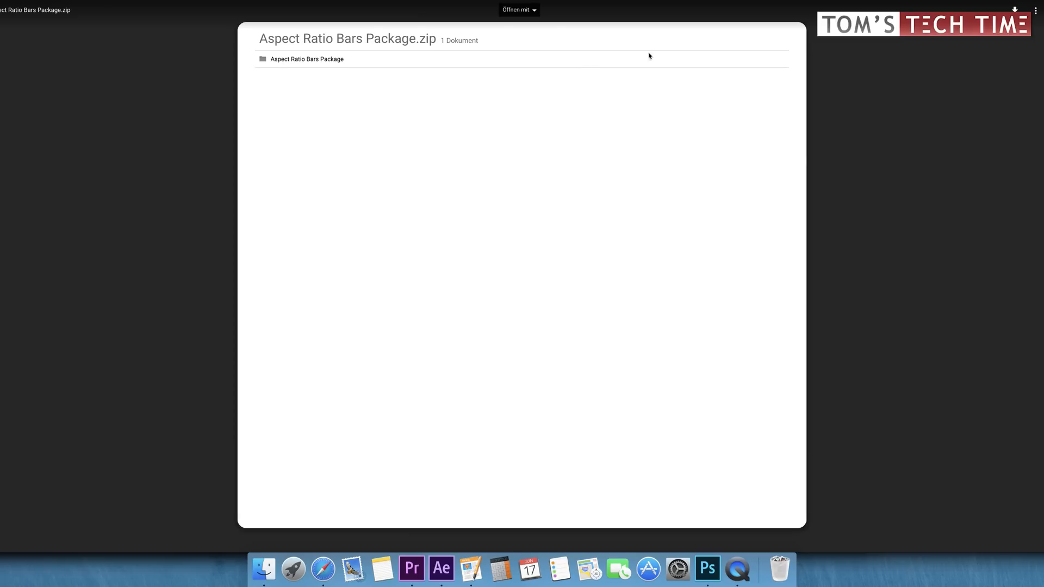
{"action": "double_click", "coordinate": [307, 58]}
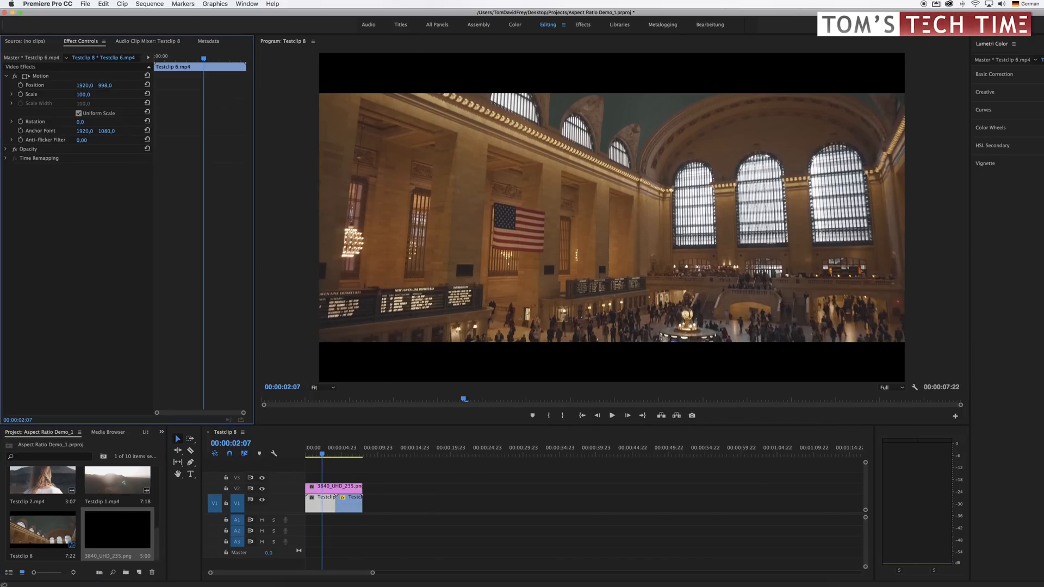
Check Testclip 7's vertical Position value, then begin importing the test clips
{"action": "left_click", "coordinate": [341, 454]}
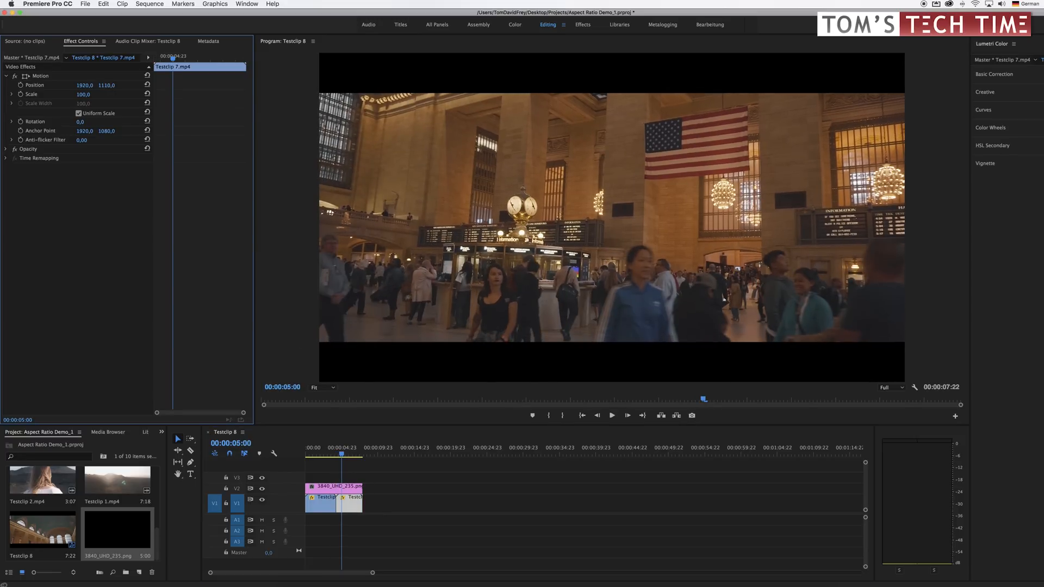
{"action": "left_click", "coordinate": [611, 415]}
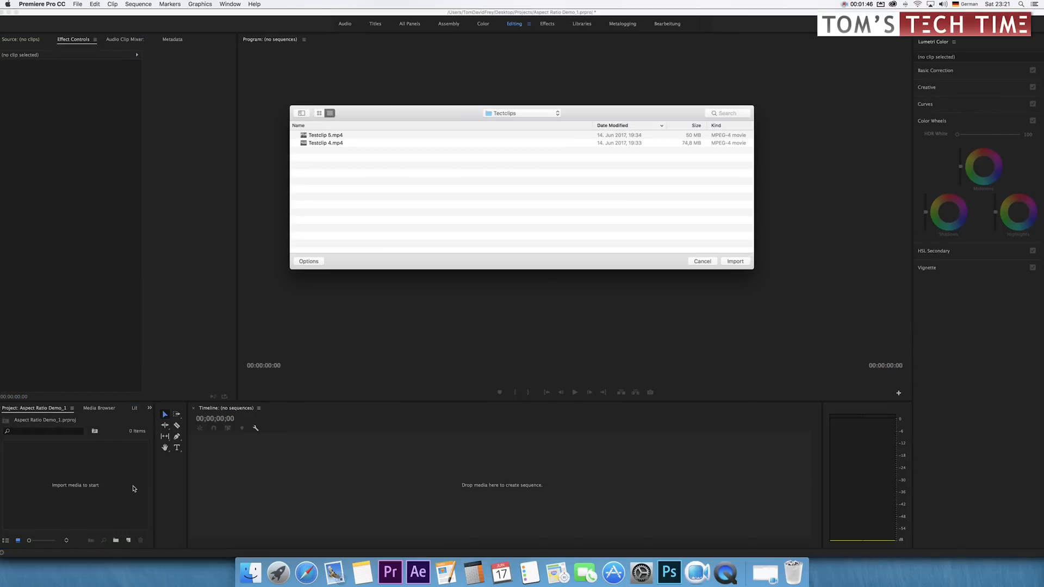
Import Testclip 4 and Testclip 5 and bring up the Sequence commands
{"action": "left_click", "coordinate": [734, 261]}
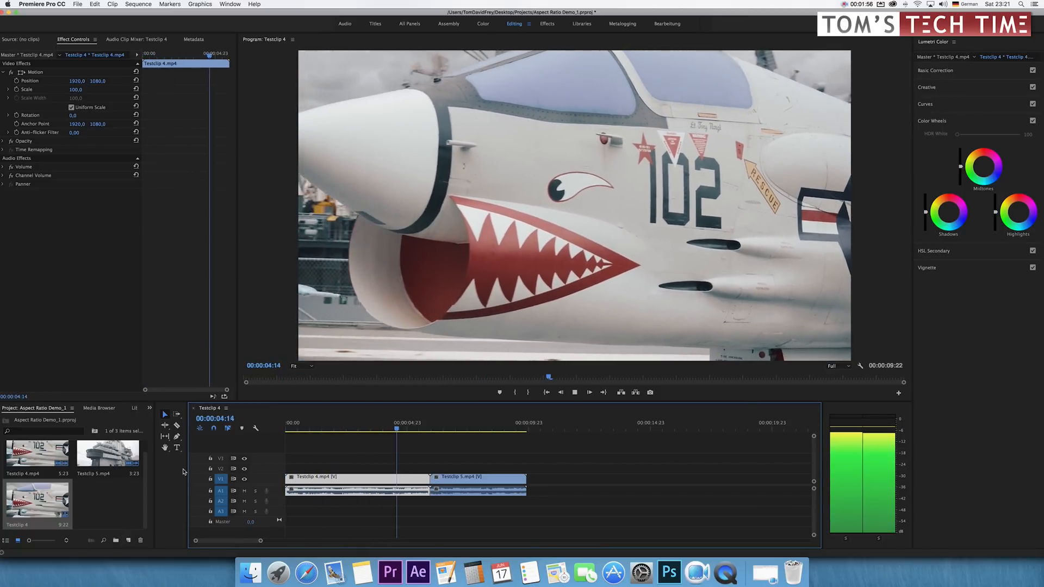
{"action": "left_click", "coordinate": [143, 4]}
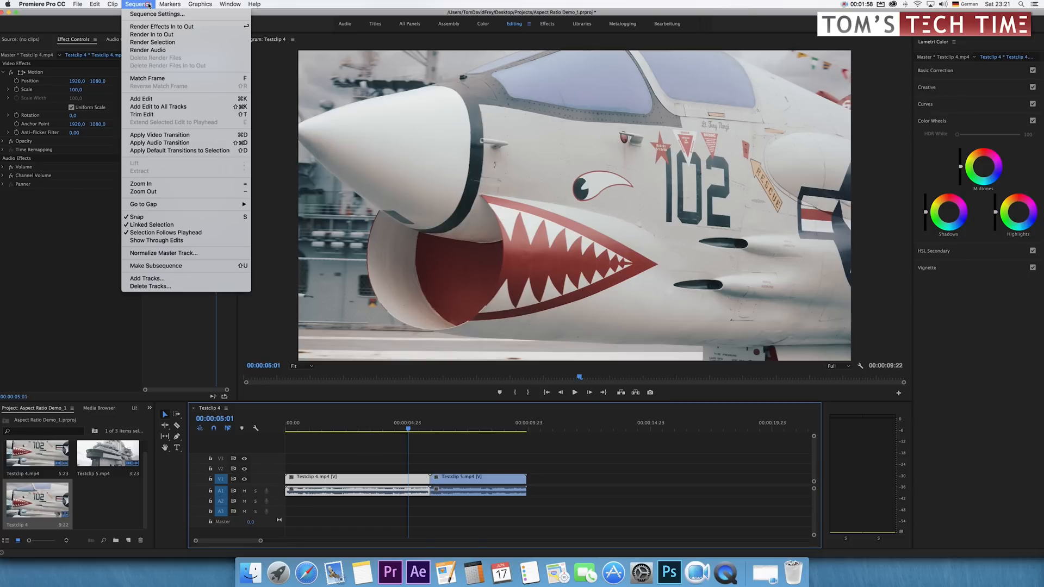
{"action": "mouse_move", "coordinate": [160, 15]}
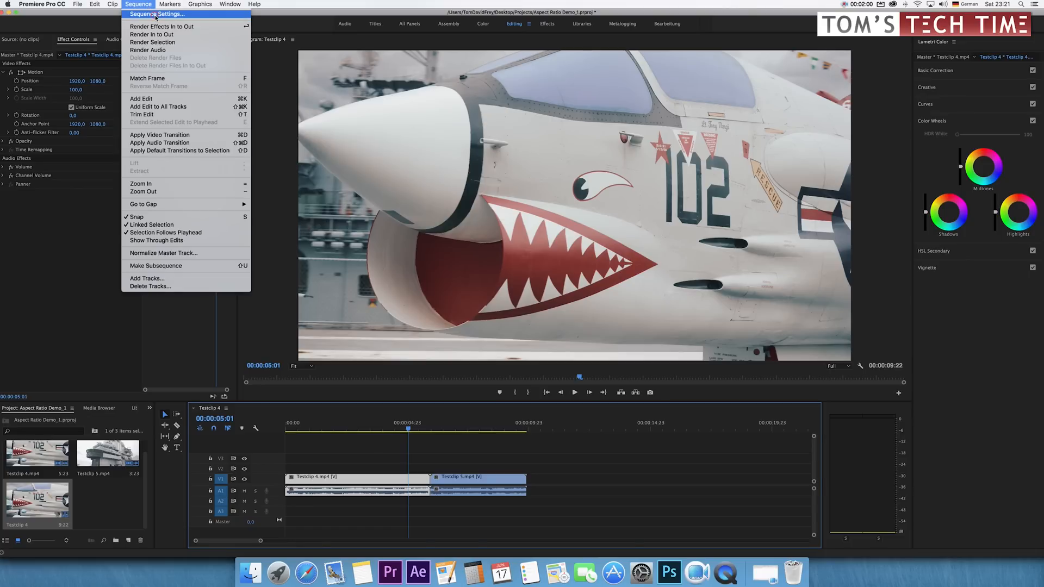
Set the sequence frame size to 3840 × 1634 and accept deleting existing previews
{"action": "left_click", "coordinate": [160, 14]}
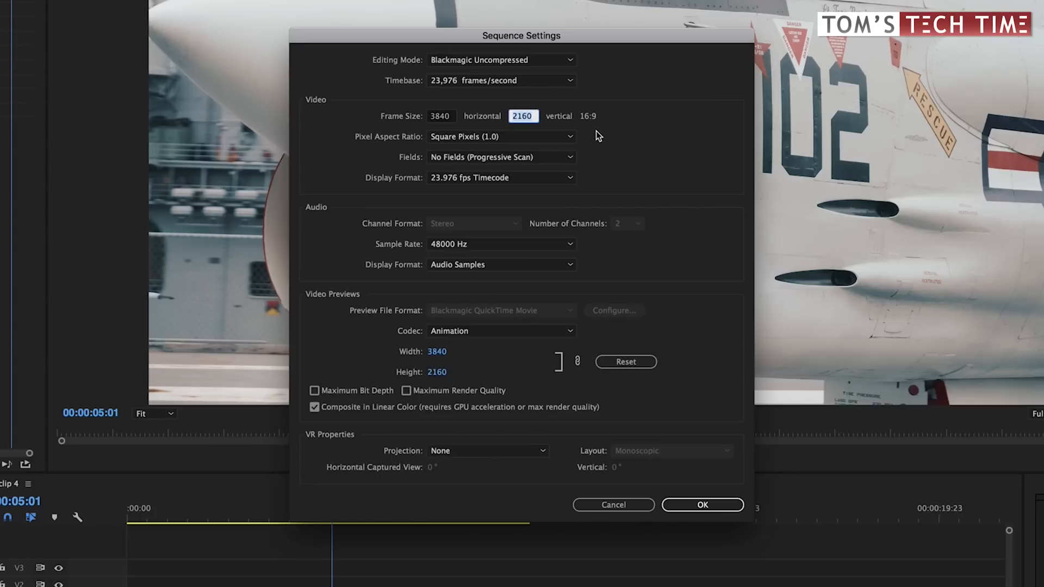
{"action": "type", "text": "16"}
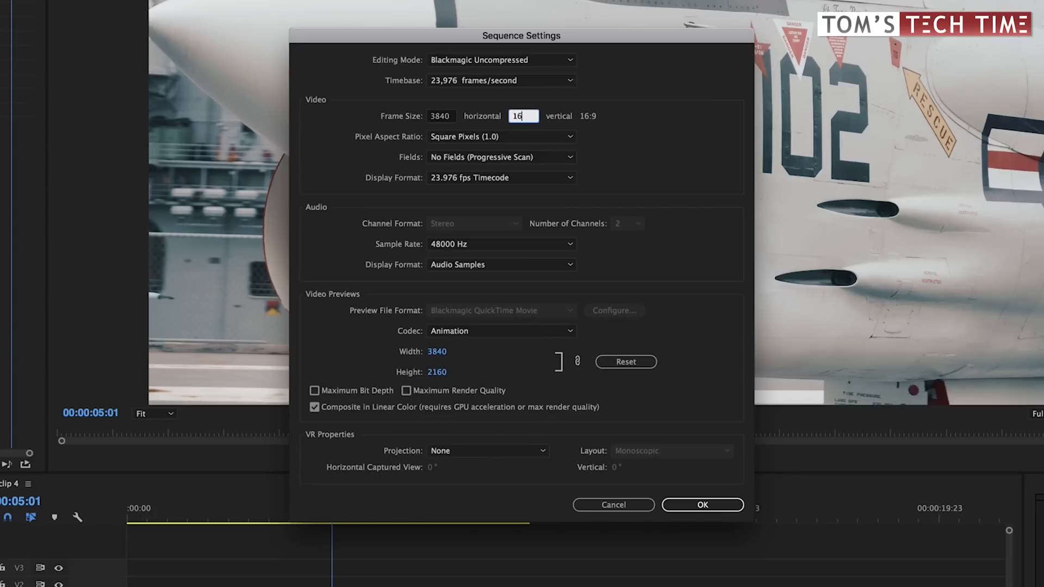
{"action": "type", "text": "1634"}
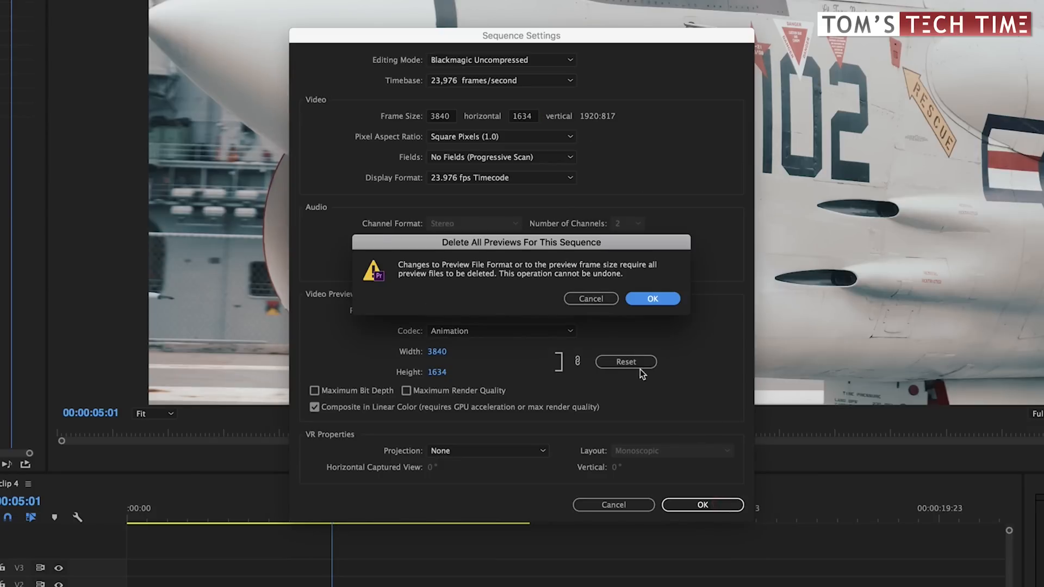
{"action": "left_click", "coordinate": [652, 298]}
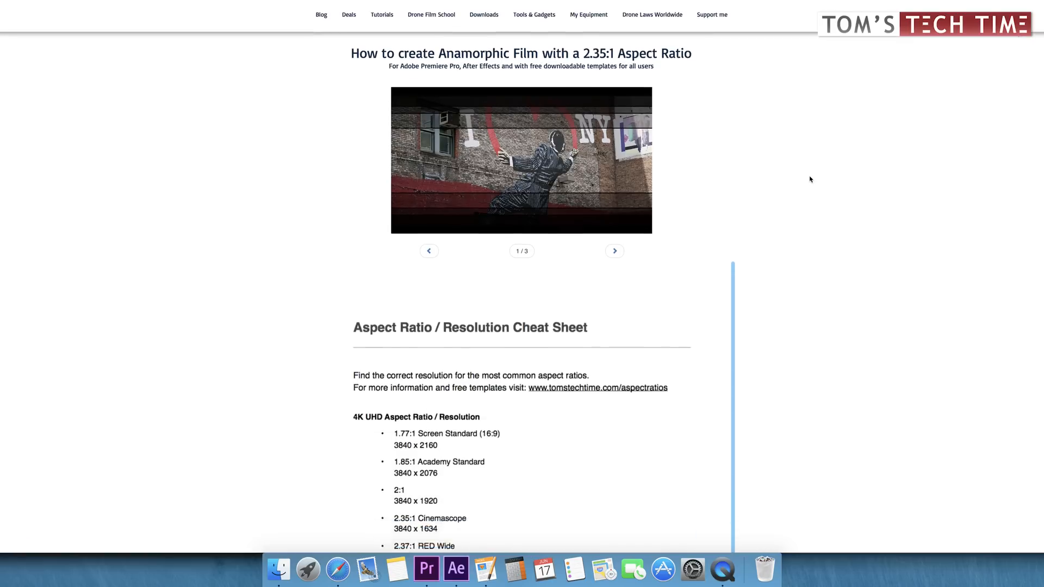
{"action": "scroll", "scroll_direction": "down", "scroll_amount": 3}
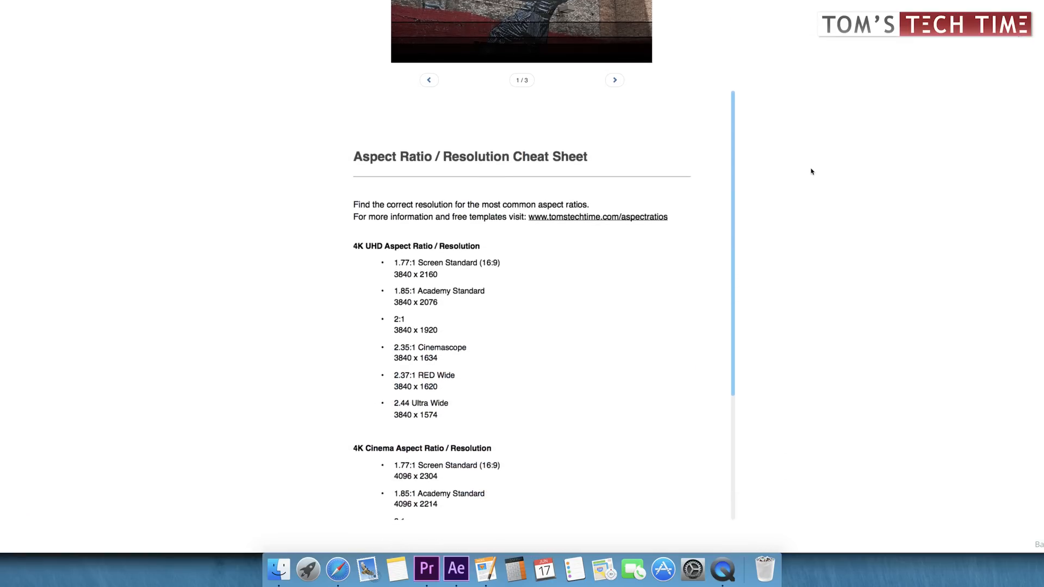
{"action": "scroll", "scroll_direction": "down", "scroll_amount": 3}
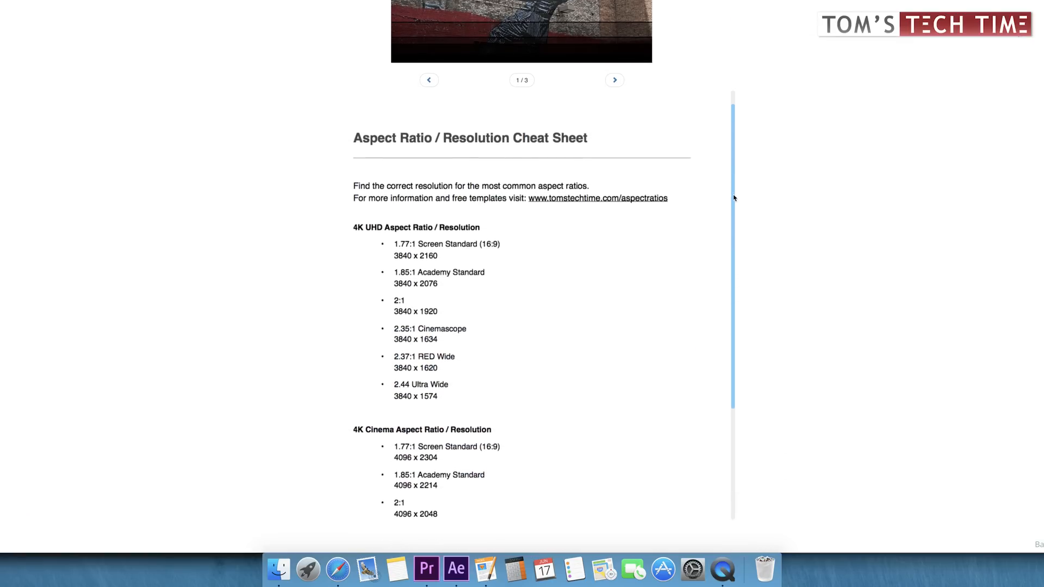
{"action": "scroll", "scroll_direction": "down", "scroll_amount": 3}
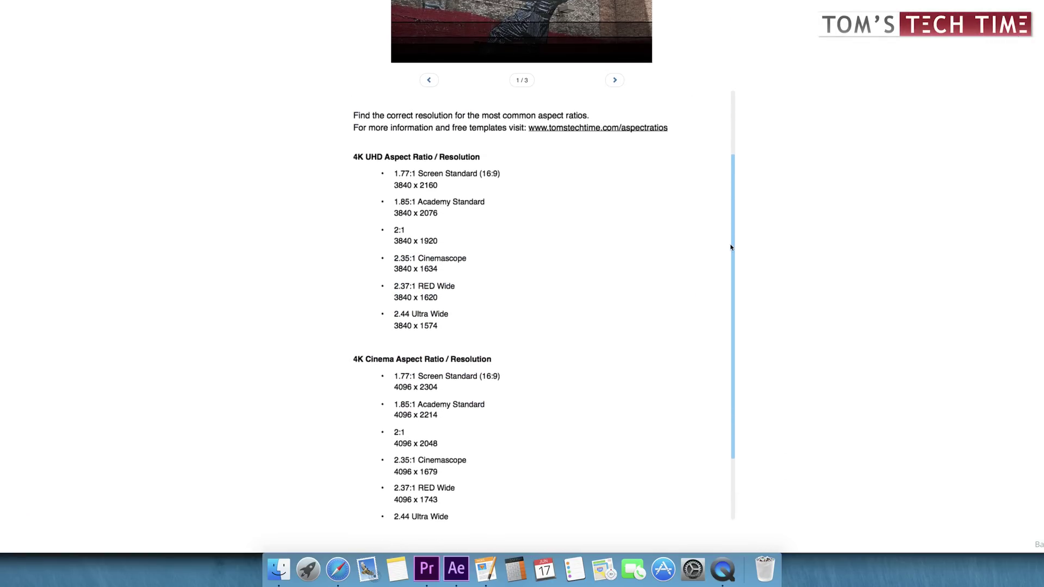
{"action": "scroll", "scroll_direction": "down", "scroll_amount": 3}
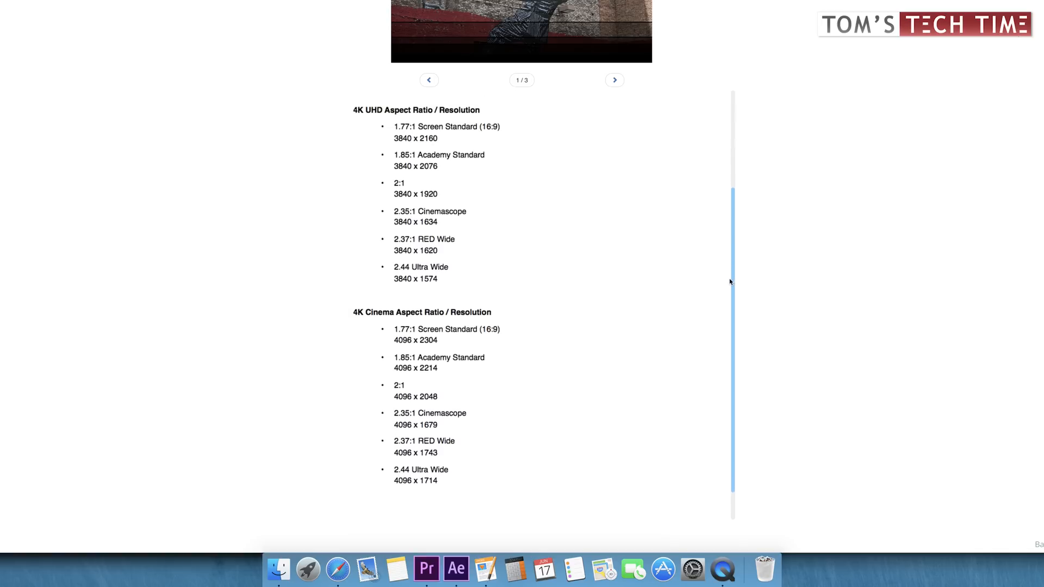
{"action": "scroll", "scroll_direction": "down", "scroll_amount": 3}
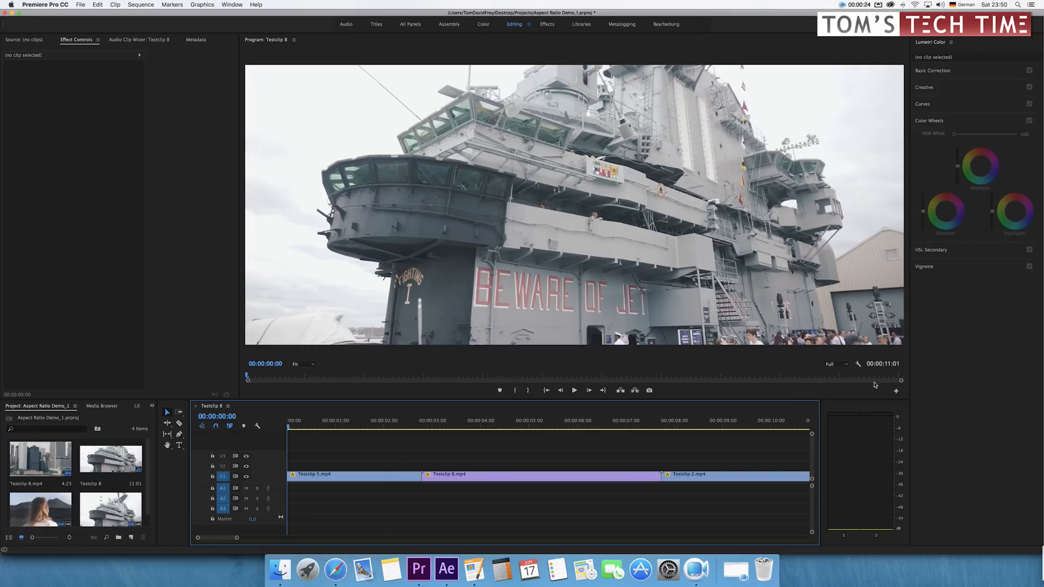
{"action": "mouse_move", "coordinate": [586, 359]}
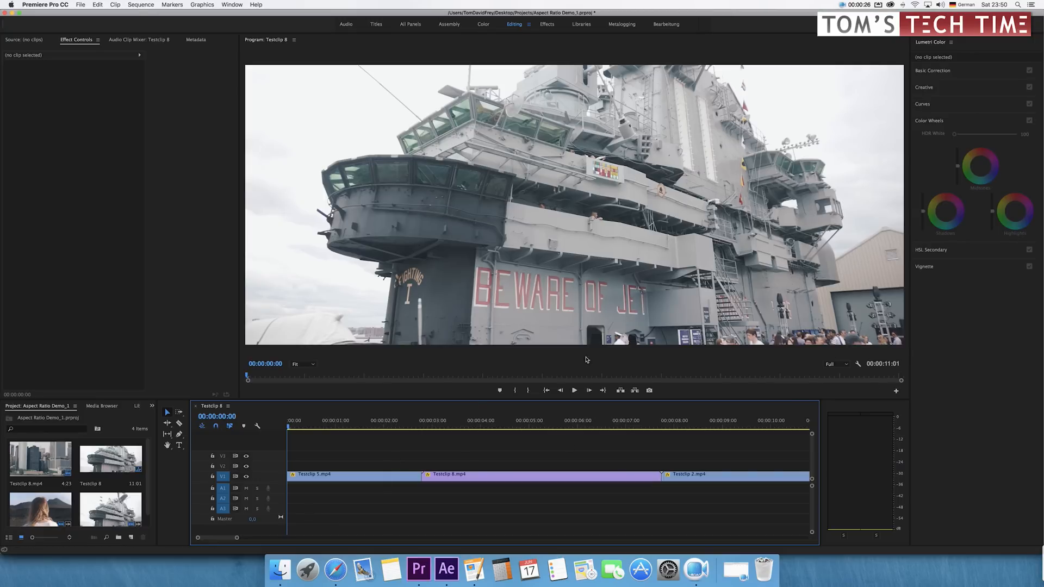
Move Testclip 5's vertical Position to 690, then start adjusting Testclip 8's vertical Position
{"action": "left_click", "coordinate": [347, 474]}
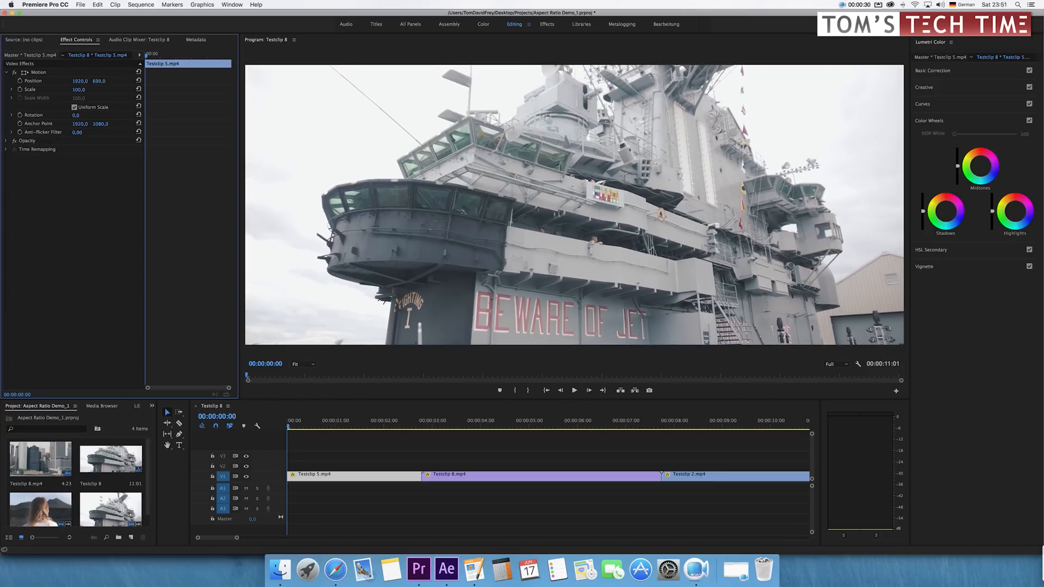
{"action": "left_click", "coordinate": [574, 390]}
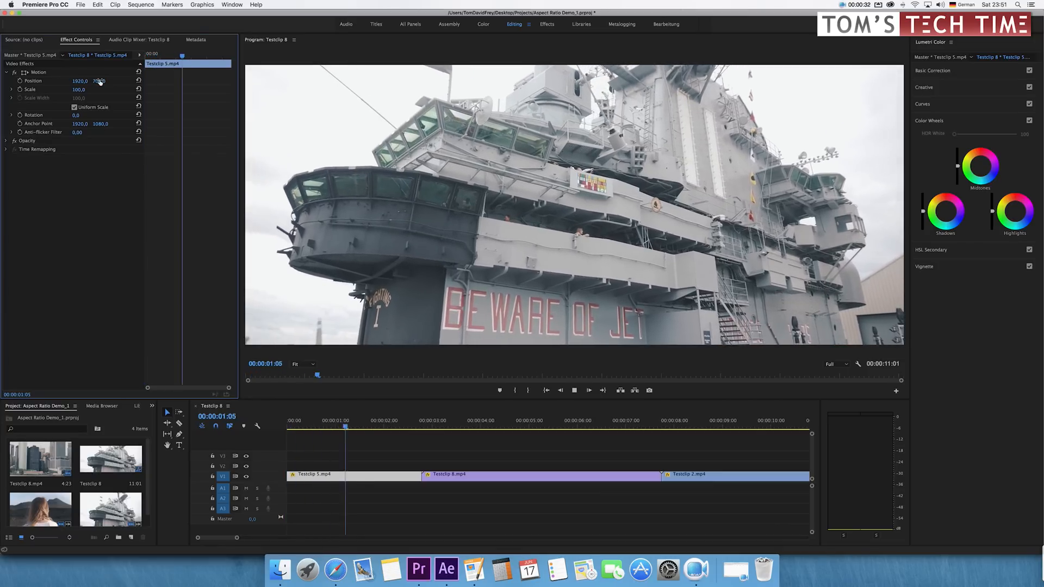
{"action": "left_click", "coordinate": [444, 426]}
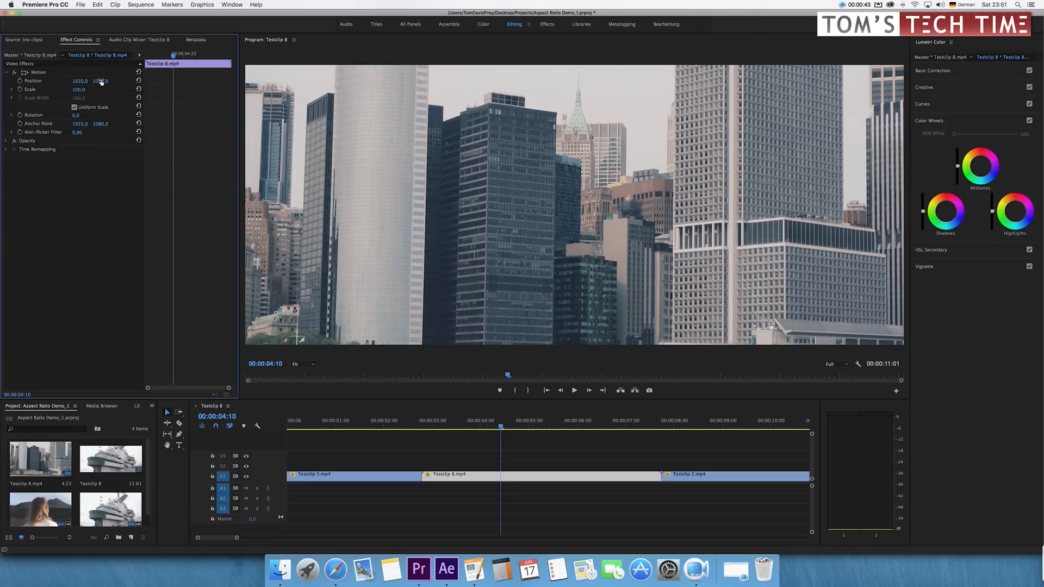
{"action": "left_click", "coordinate": [574, 391]}
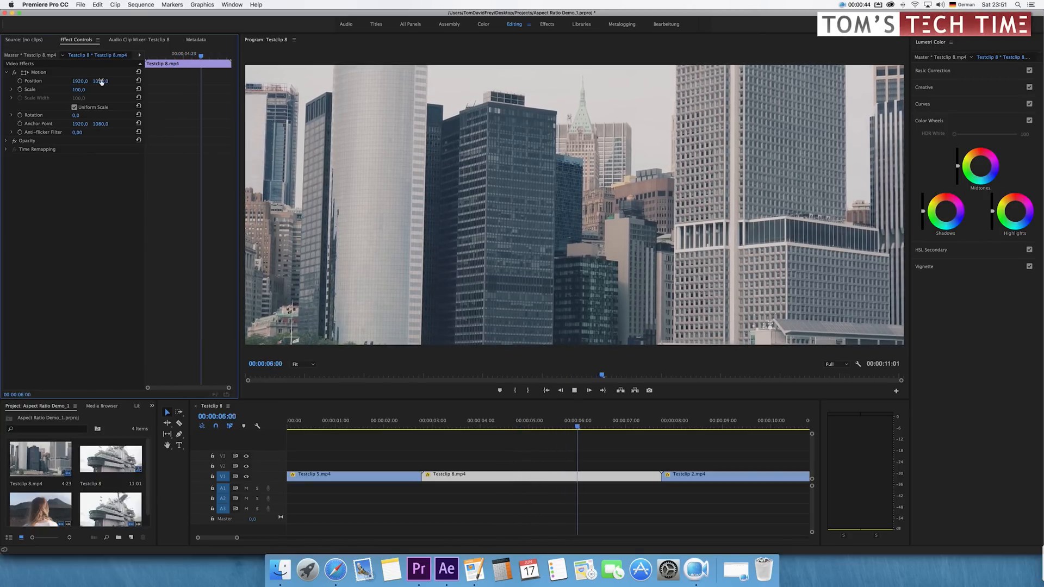